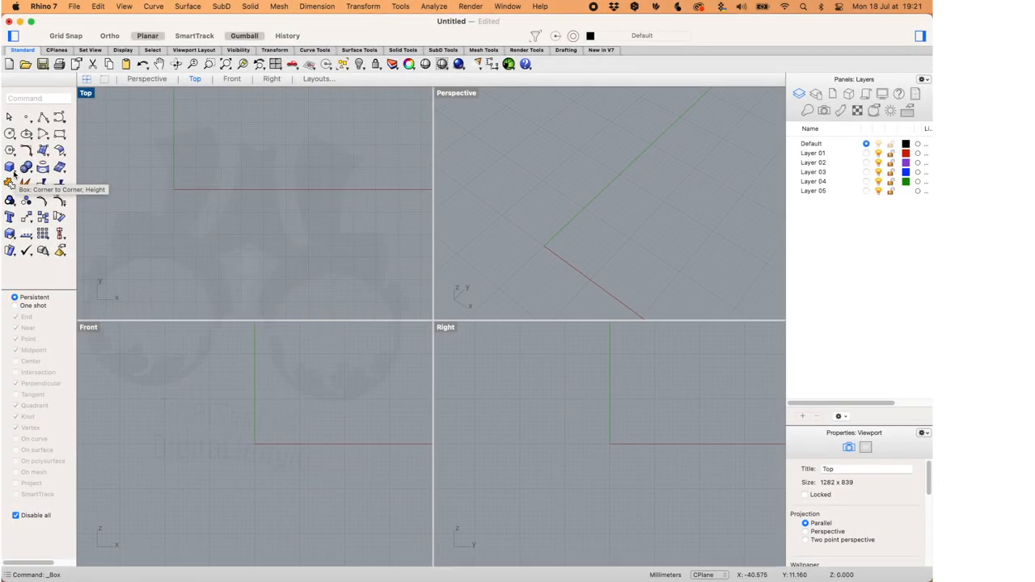
Draw a solid Corner-to-Corner box from the origin with width 20 and height 20
left_click(10, 168)
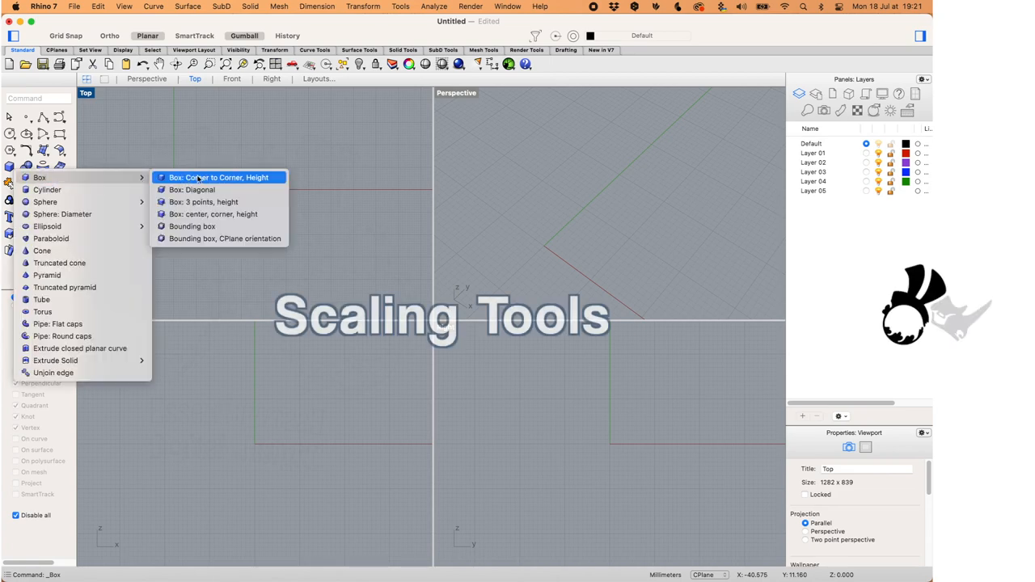
left_click(218, 177)
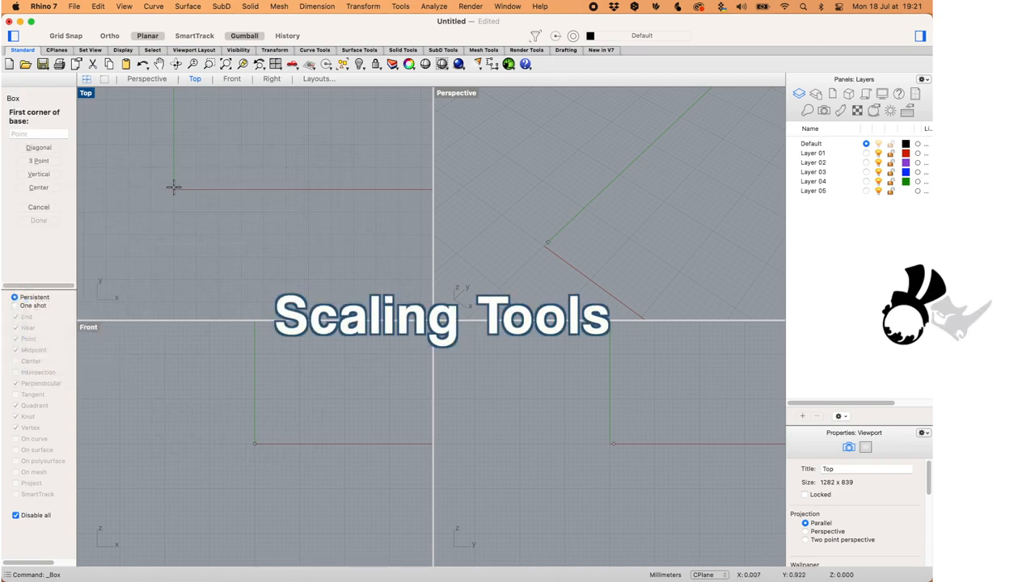
left_click(173, 190)
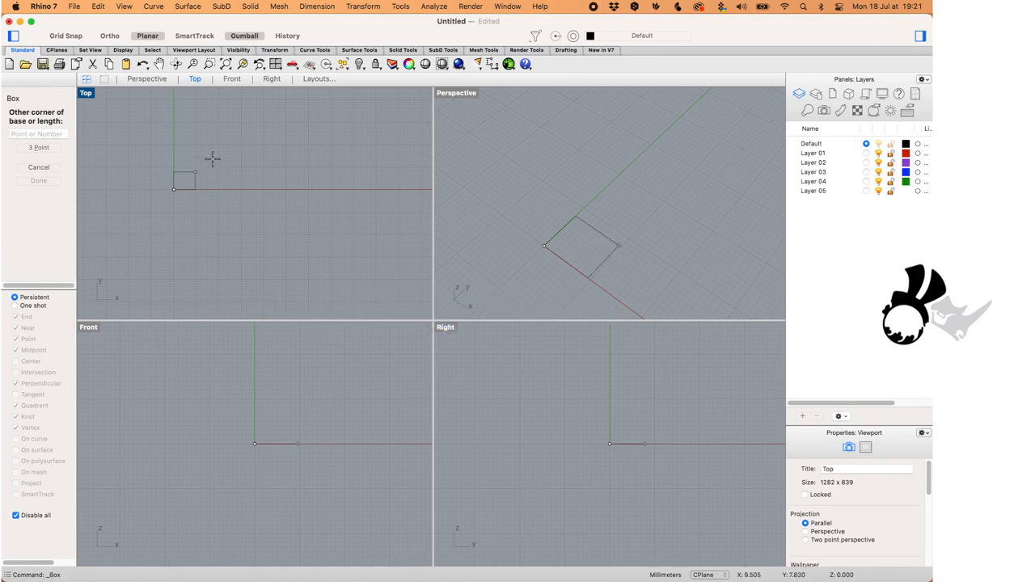
type("20")
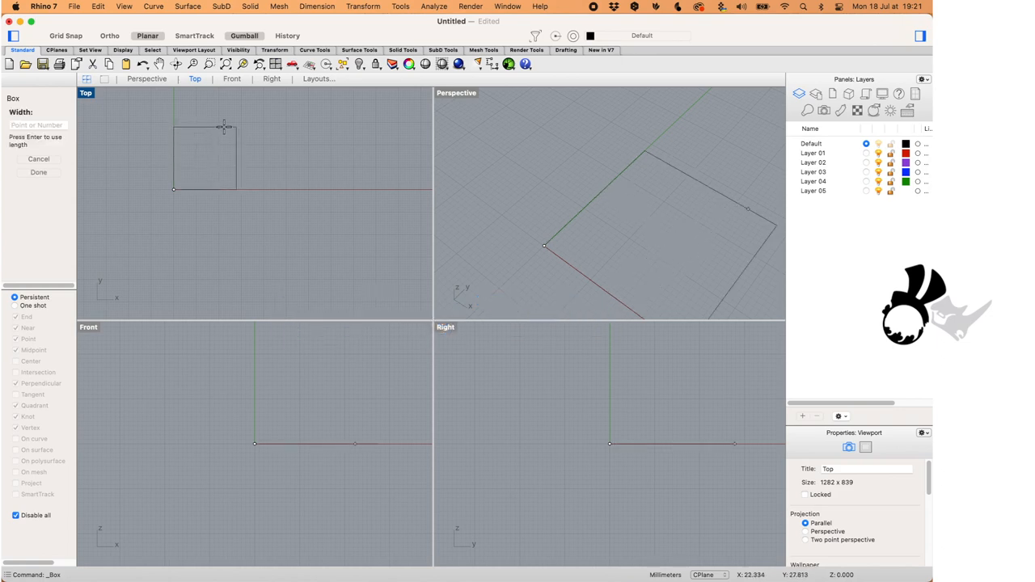
type("20")
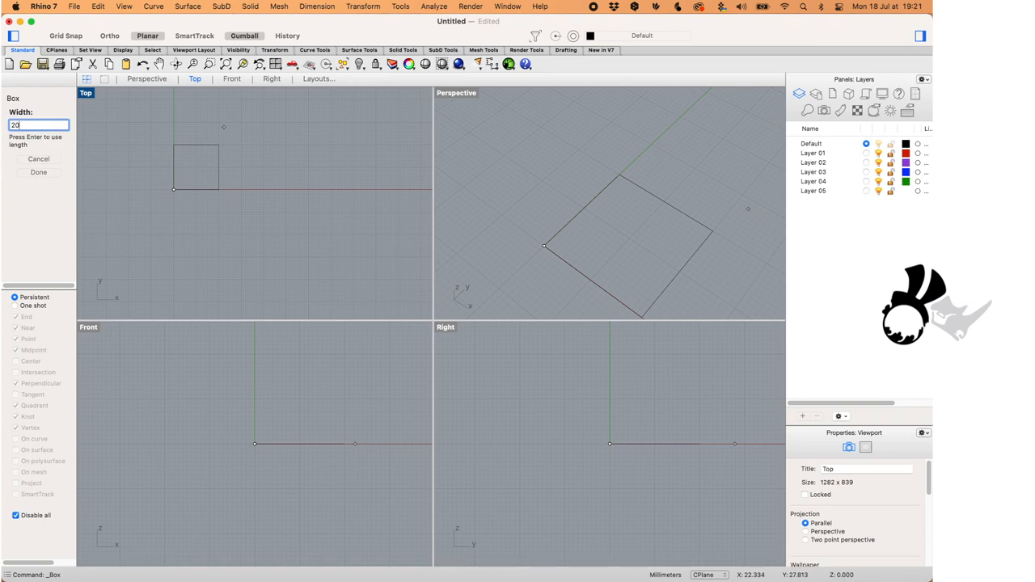
key("Return")
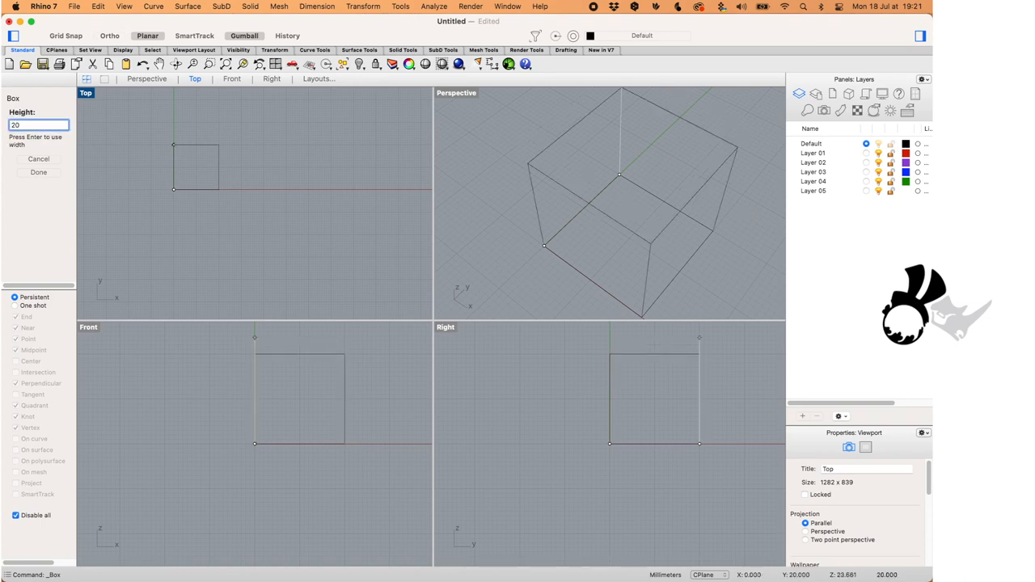
key("Return")
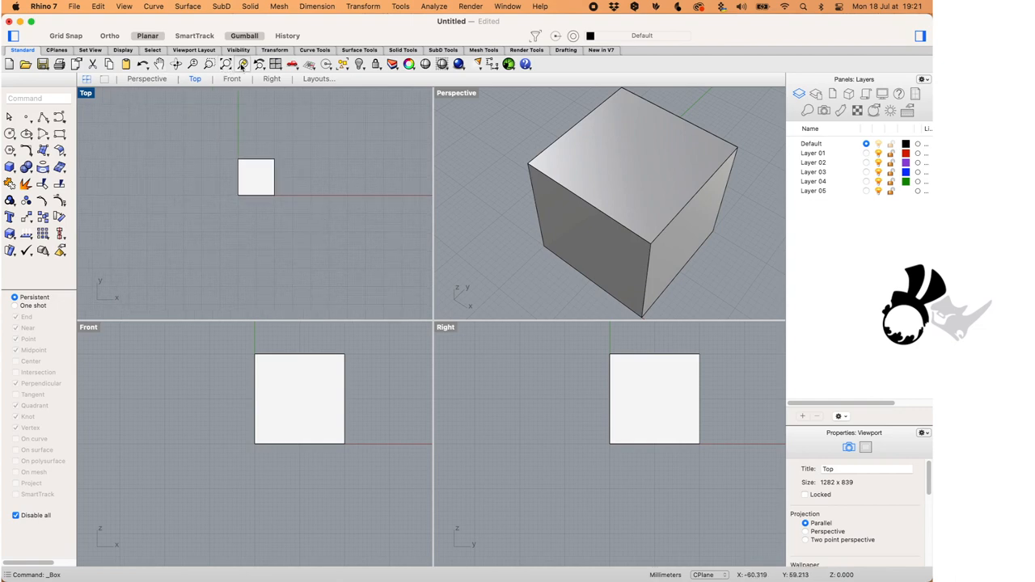
left_click(227, 64)
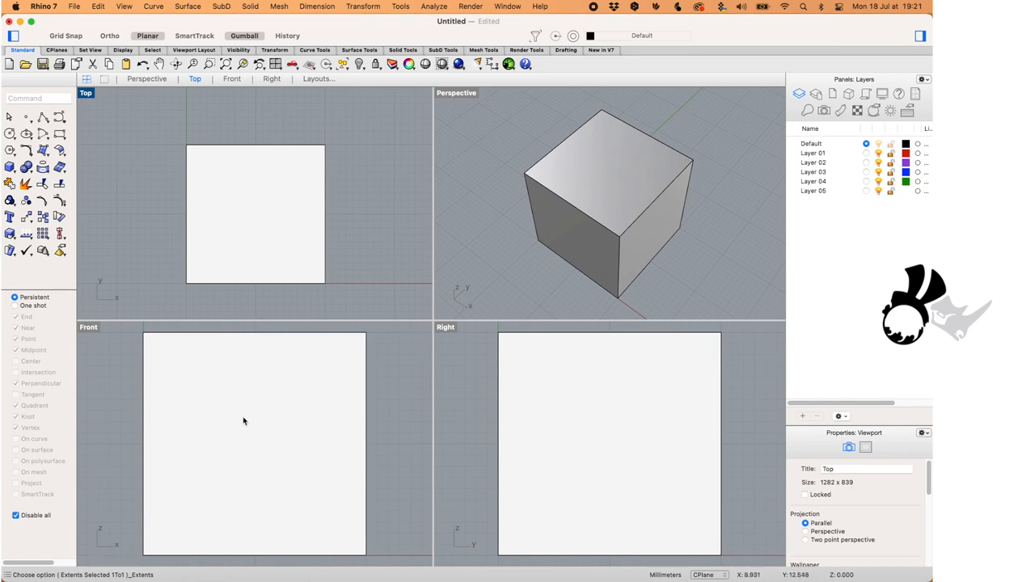
left_click(11, 234)
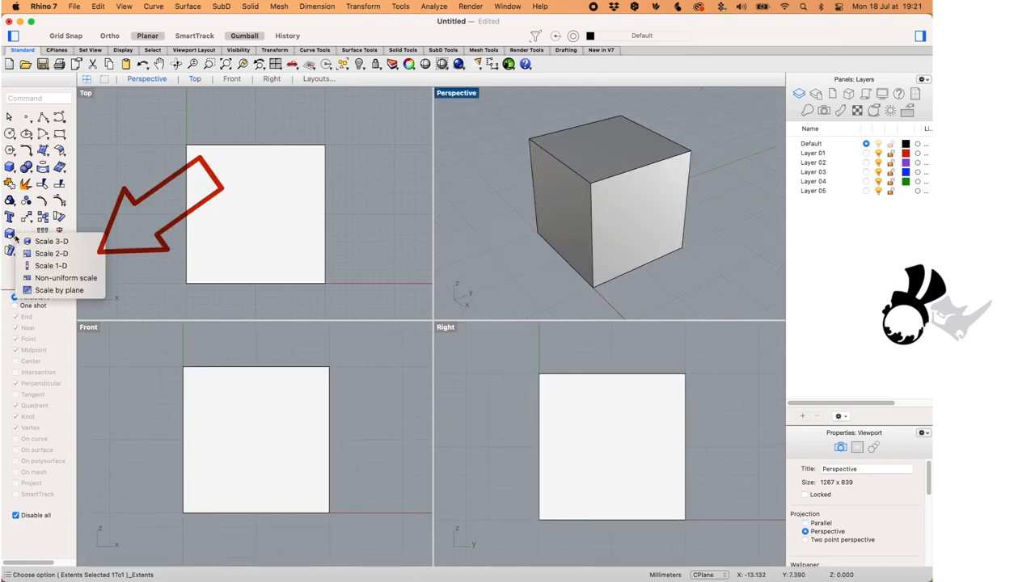
mouse_move(51, 240)
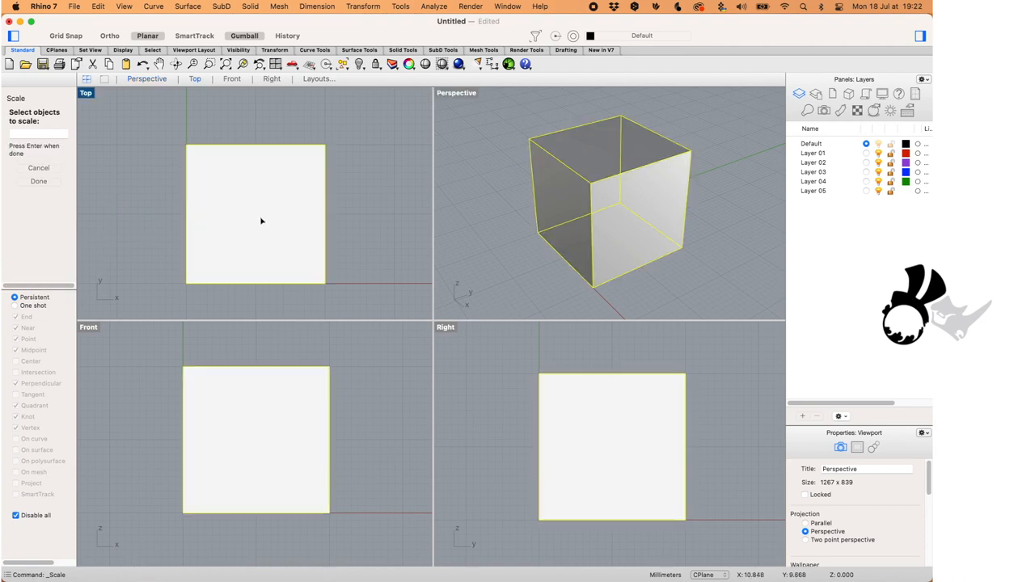
left_click(488, 202)
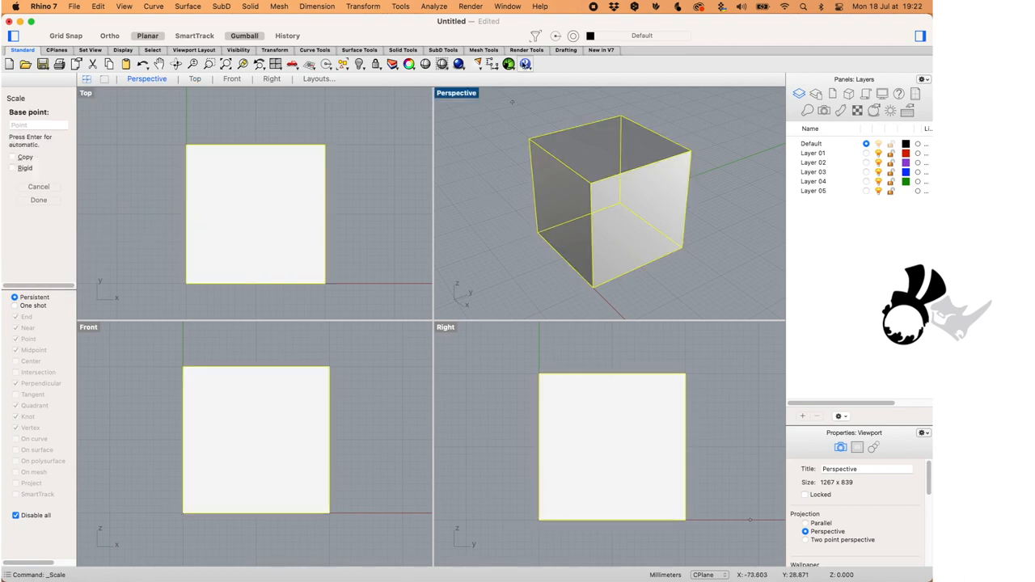
mouse_move(572, 36)
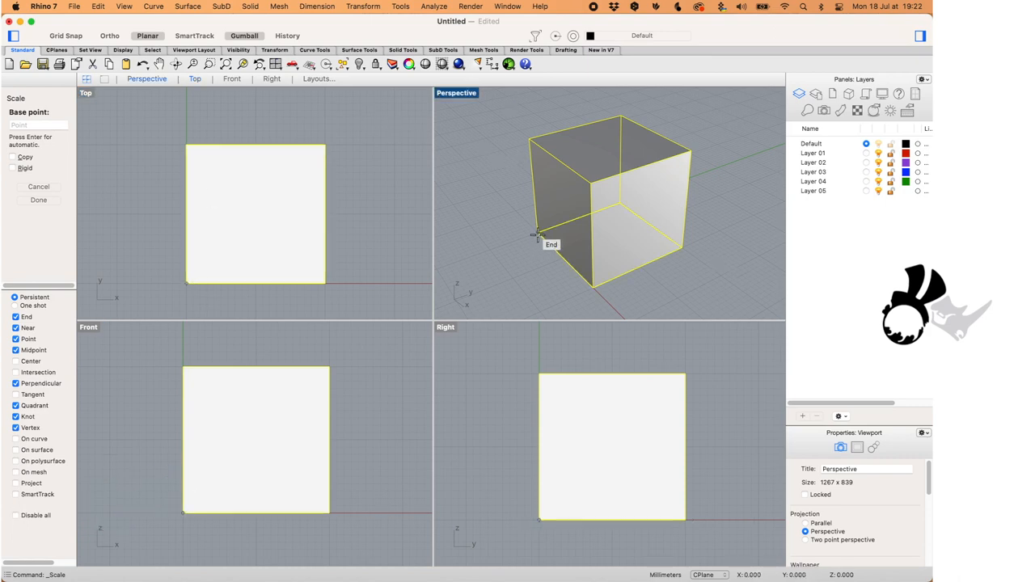
left_click(537, 234)
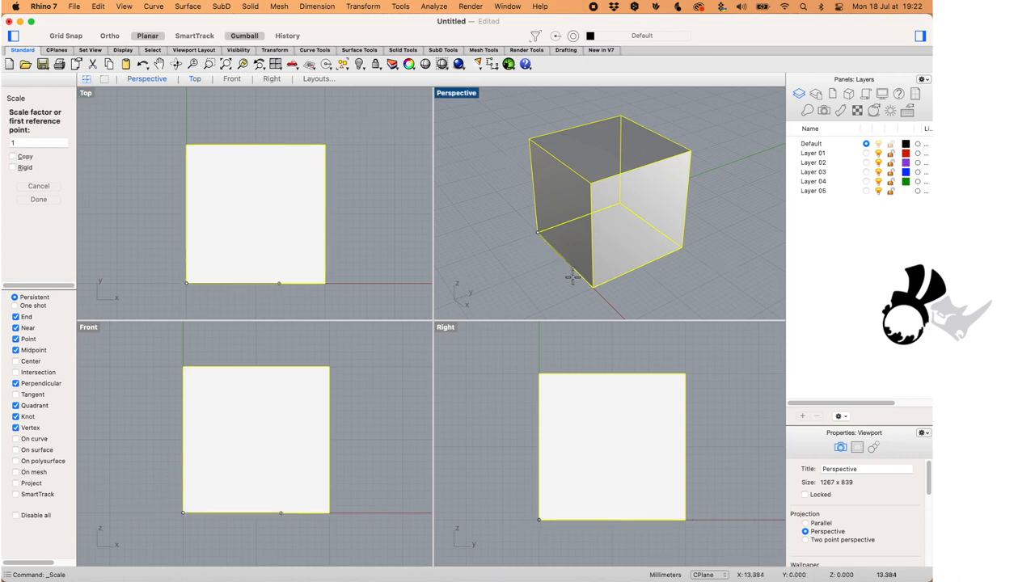
left_click(576, 278)
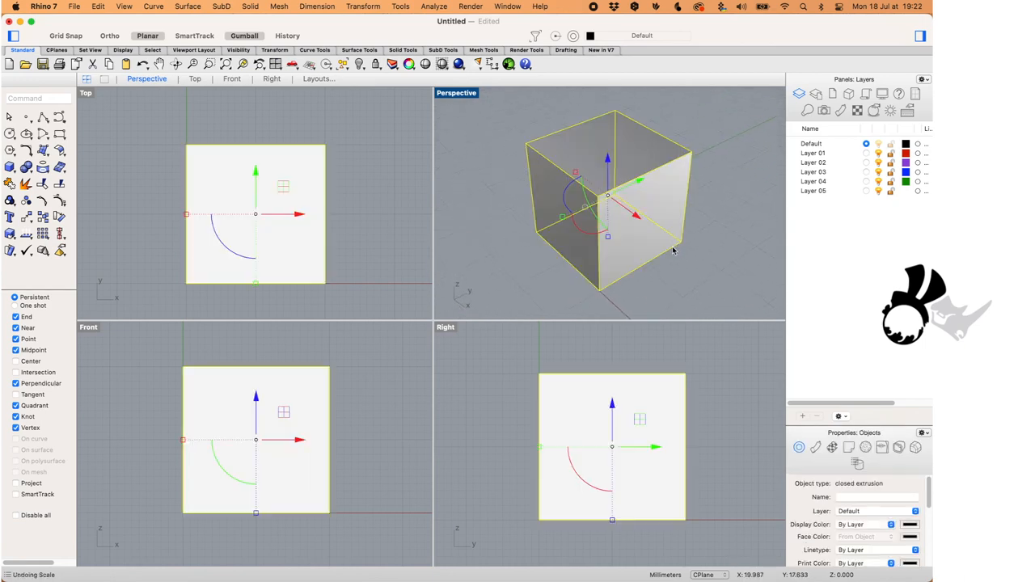
left_click(488, 231)
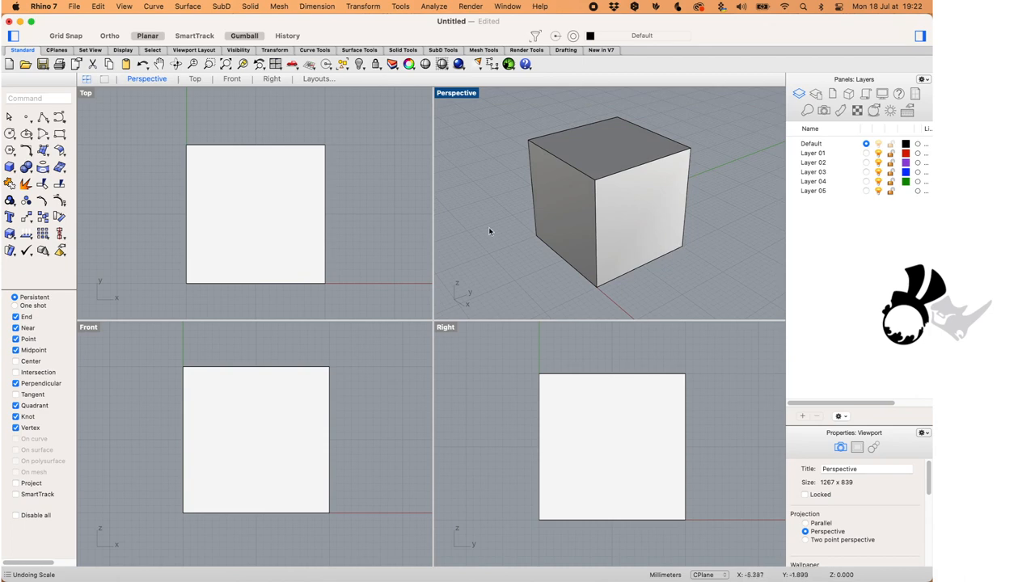
mouse_move(38, 209)
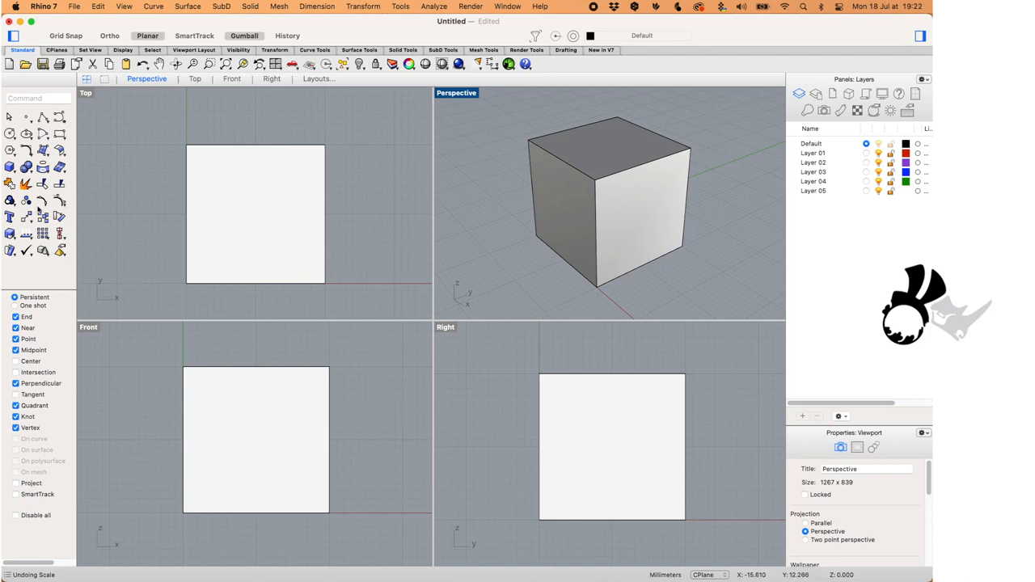
left_click(10, 234)
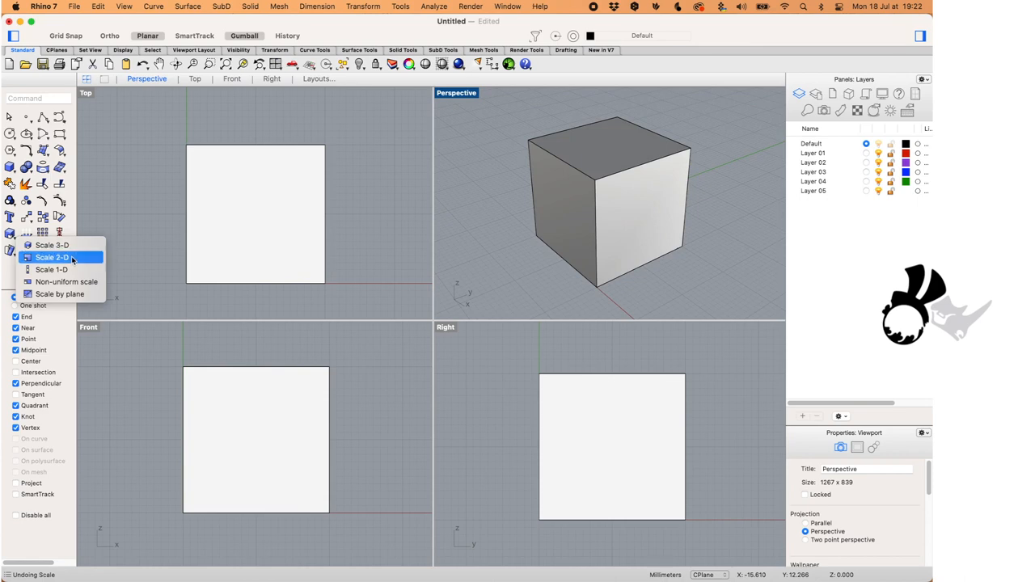
left_click(52, 257)
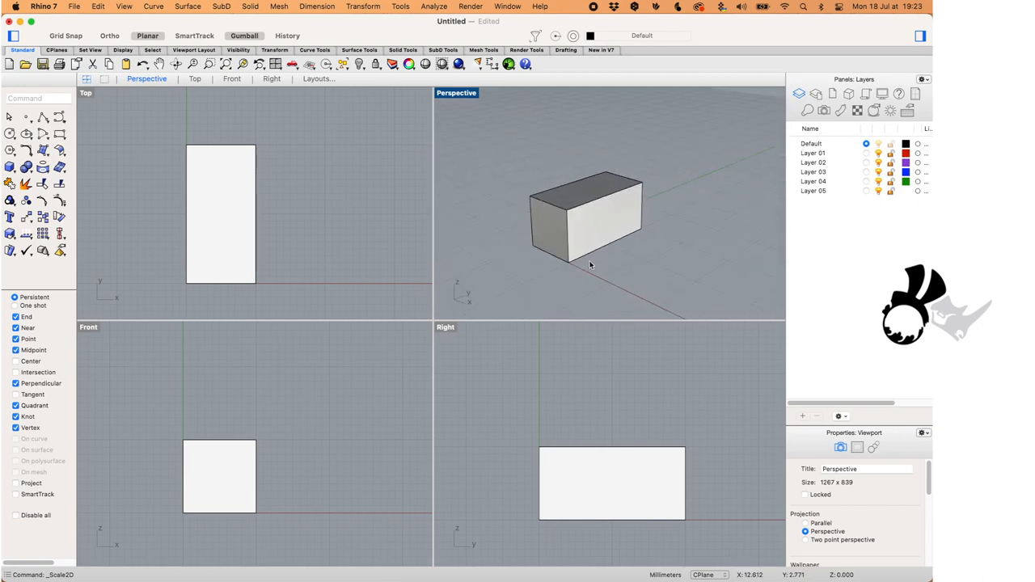
key("cmd+z")
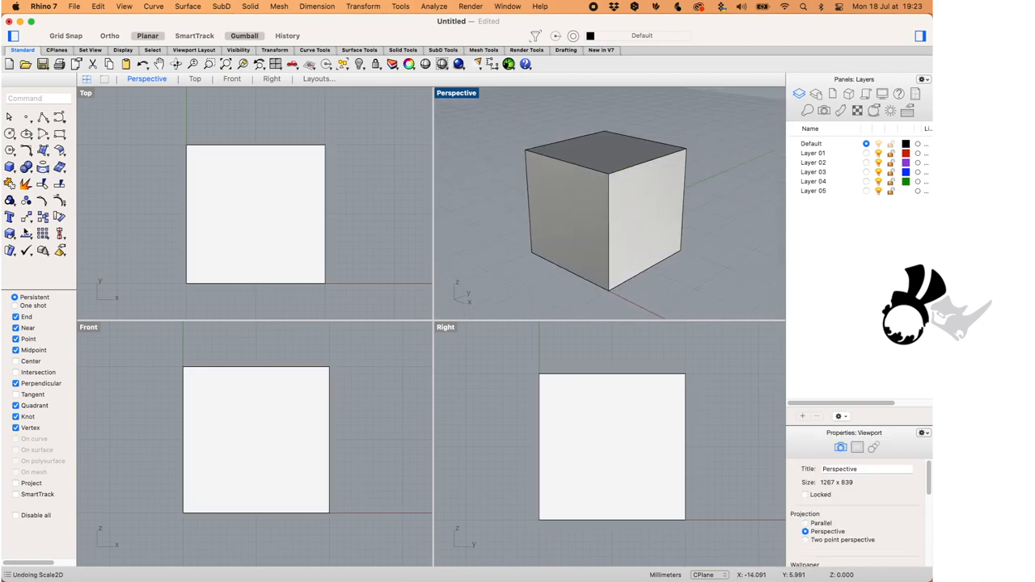
left_click(10, 233)
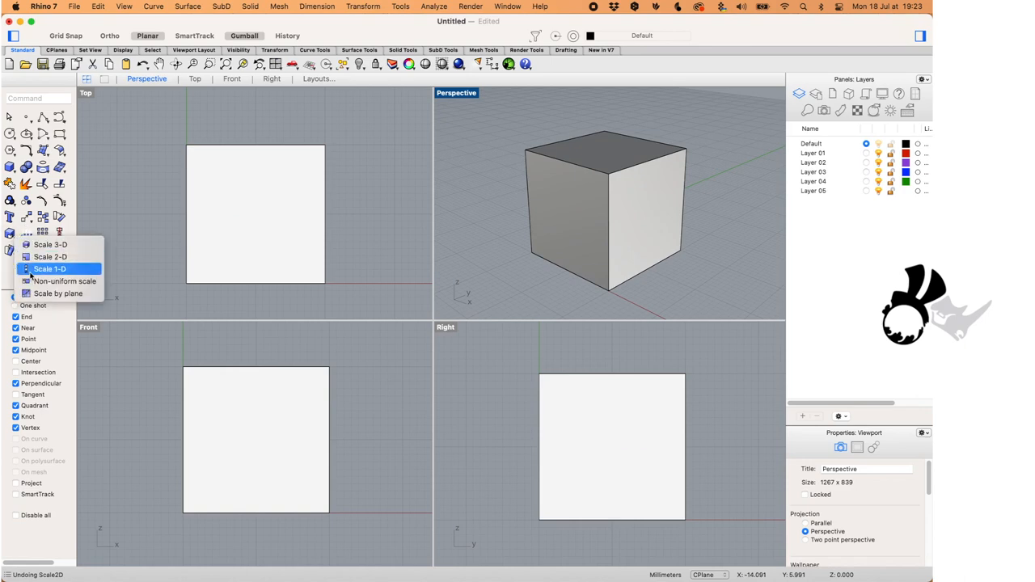
left_click(50, 268)
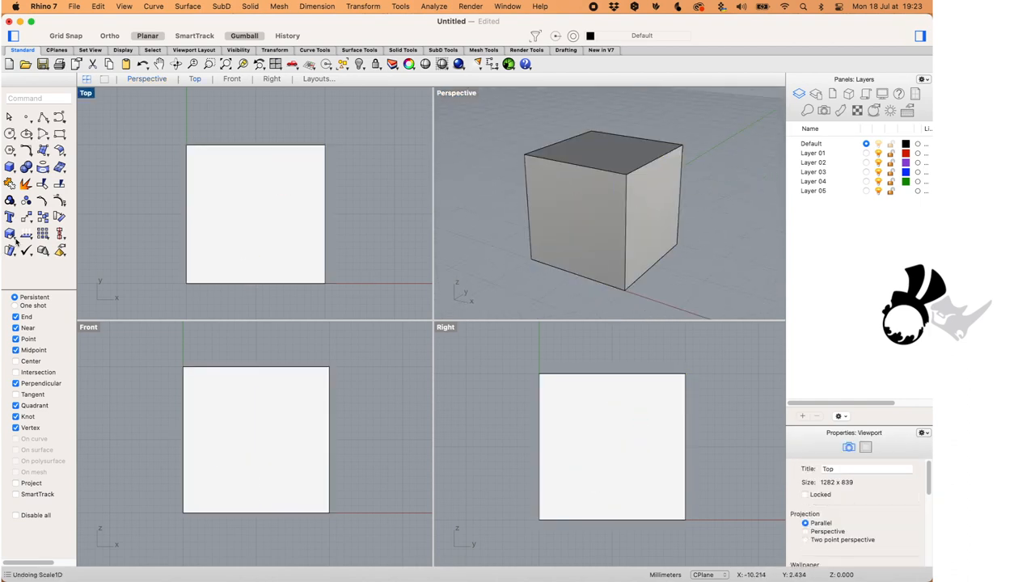
left_click(10, 234)
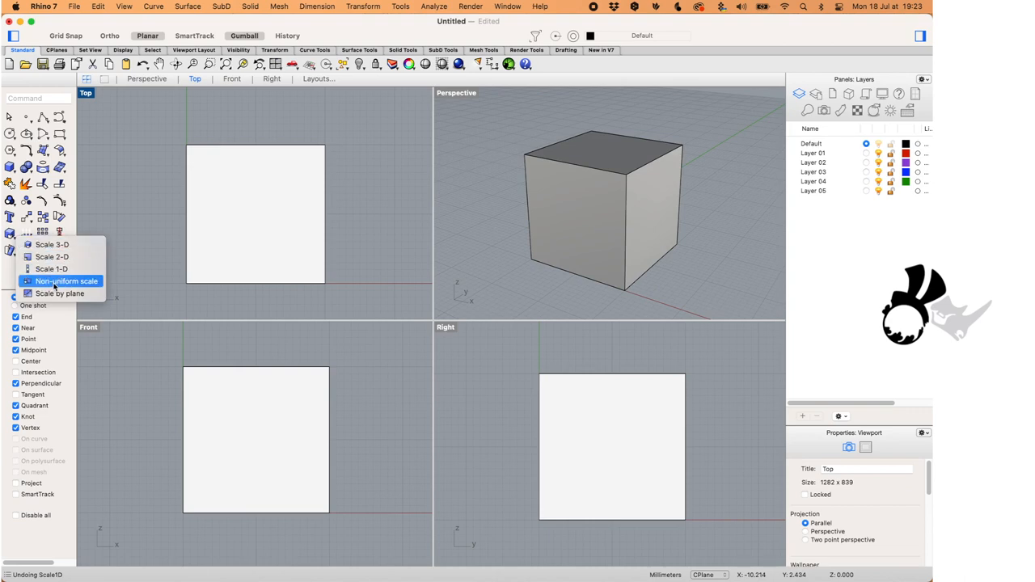
left_click(66, 280)
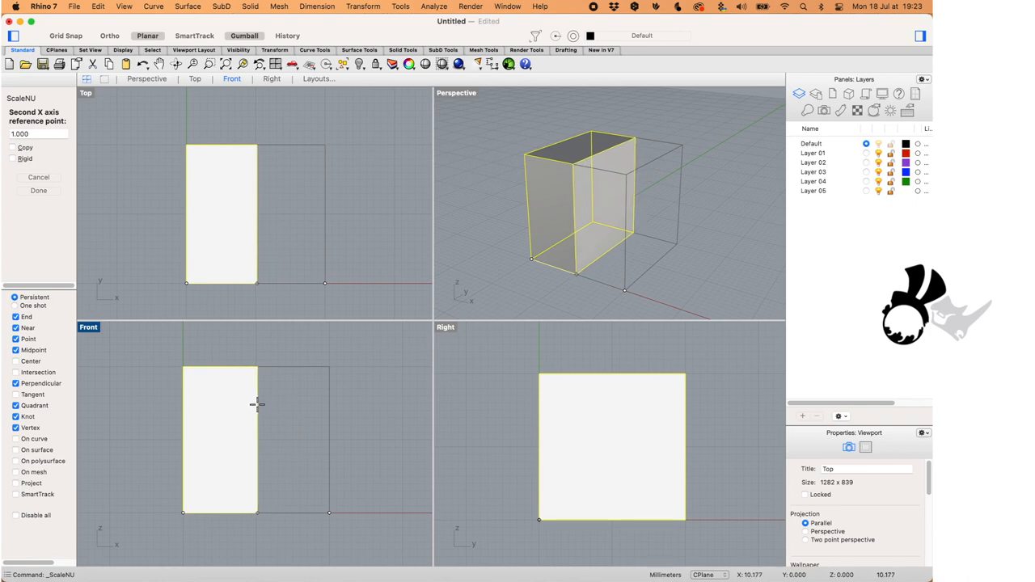
mouse_move(271, 401)
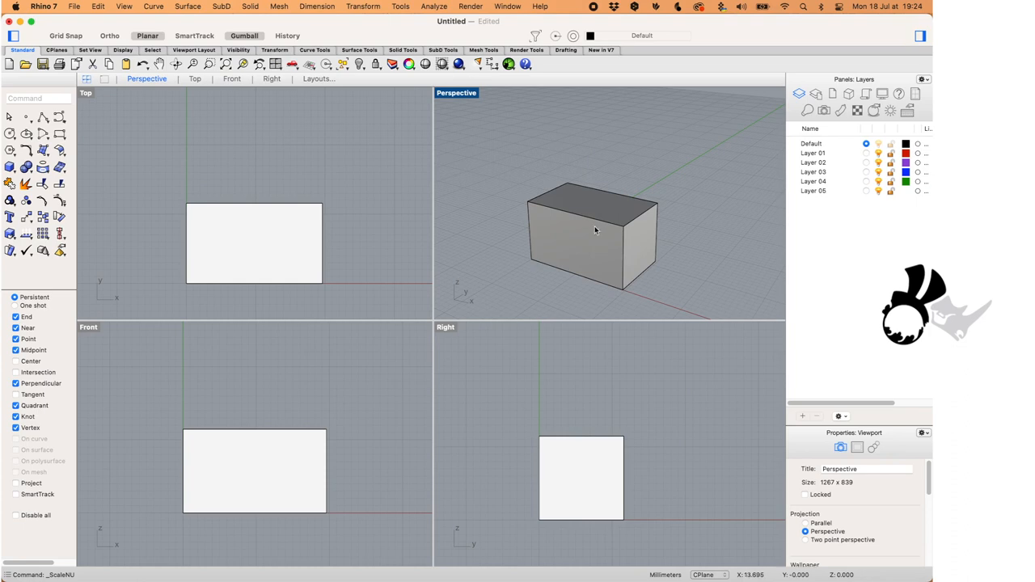
left_click(594, 234)
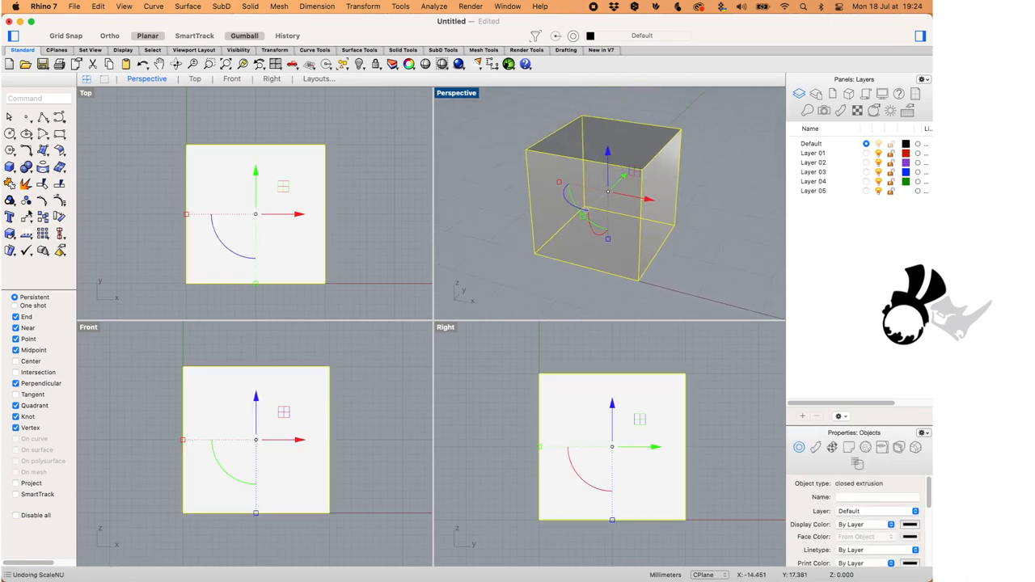
Stretch the cube along the x axis from its corner in the Front view
left_click(10, 233)
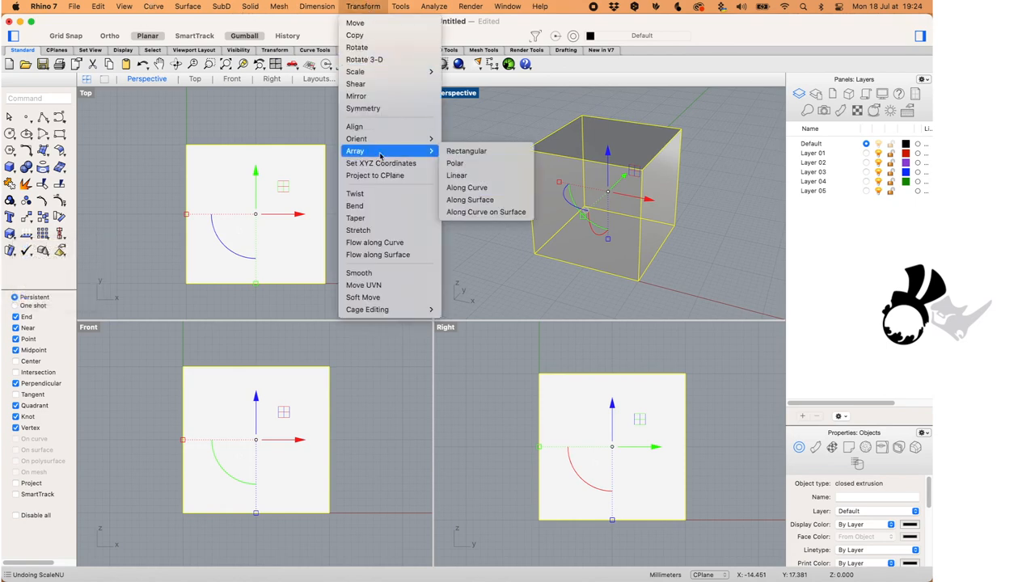
mouse_move(359, 230)
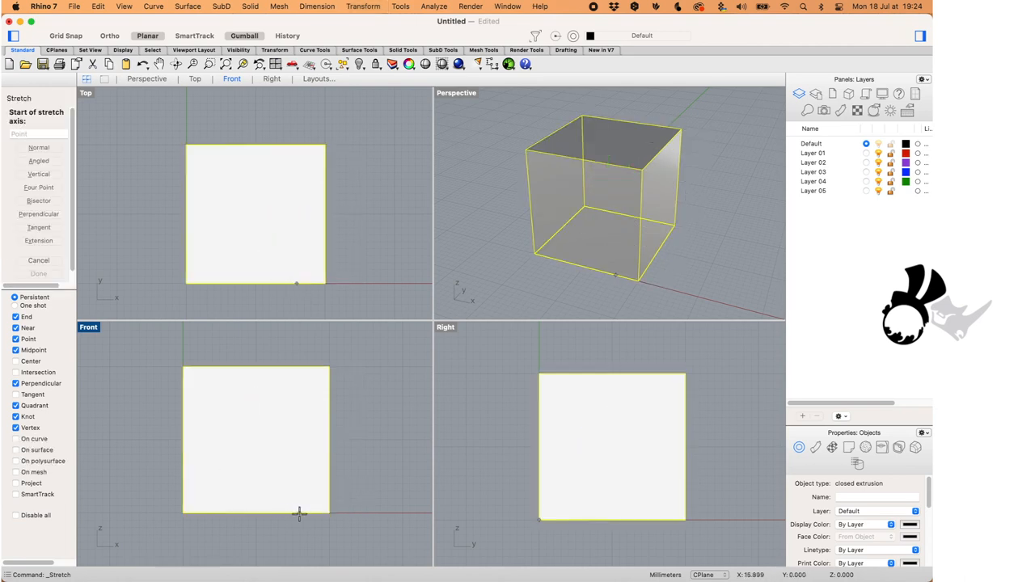
left_click(299, 513)
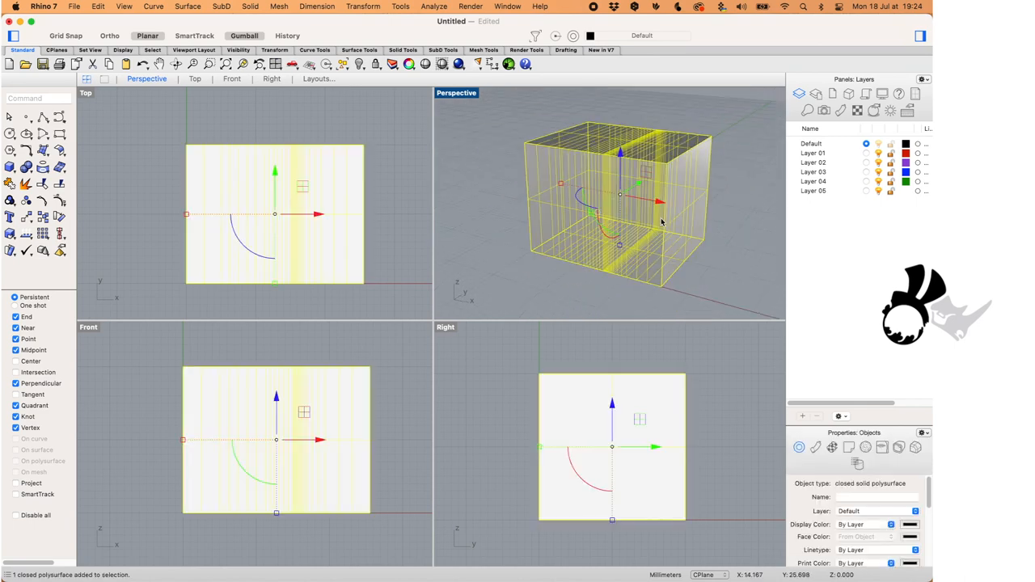
Replace the stretched box with a Center-Radius sphere and fit it in all views
key("Delete")
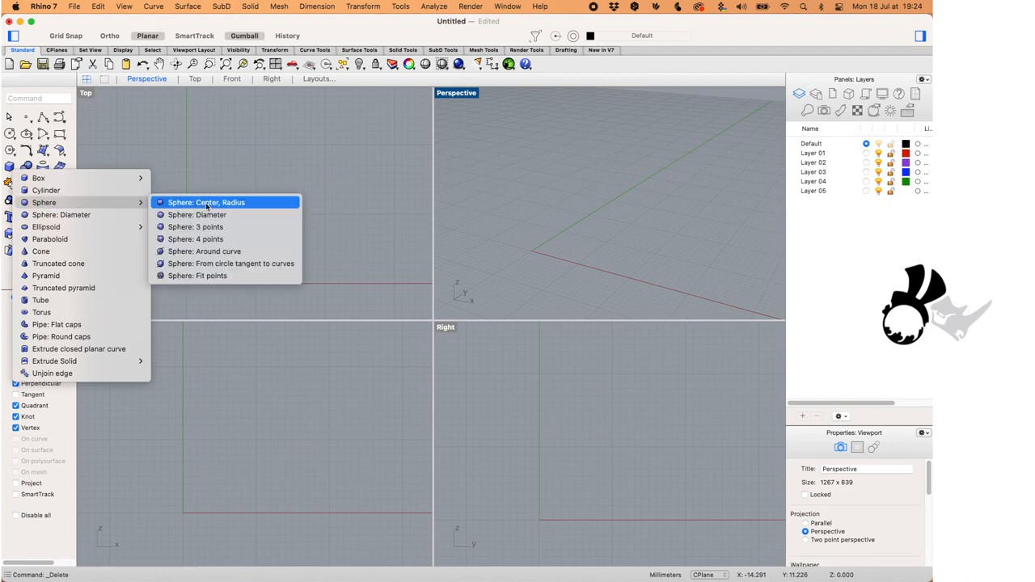
left_click(196, 215)
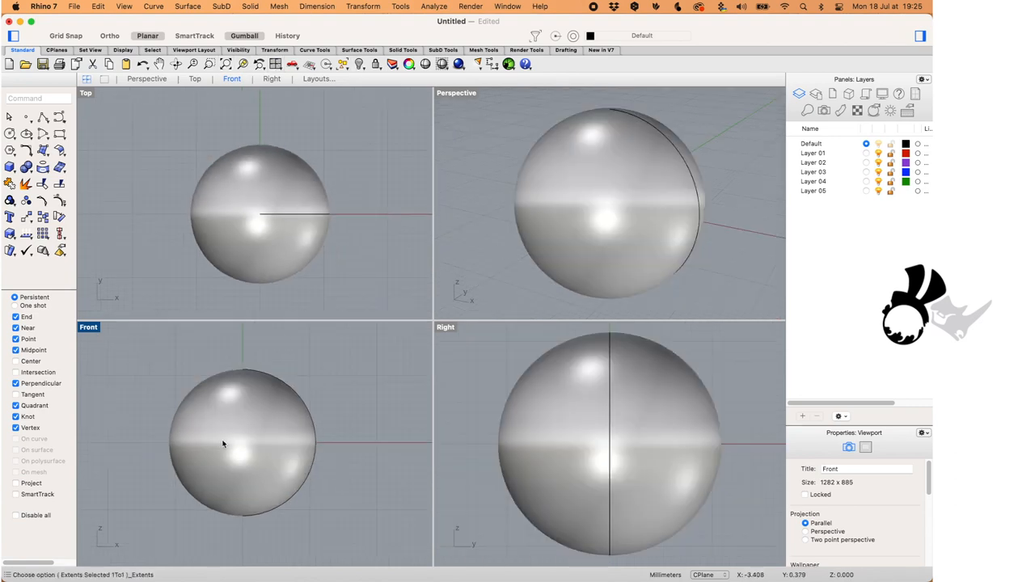
left_click(456, 92)
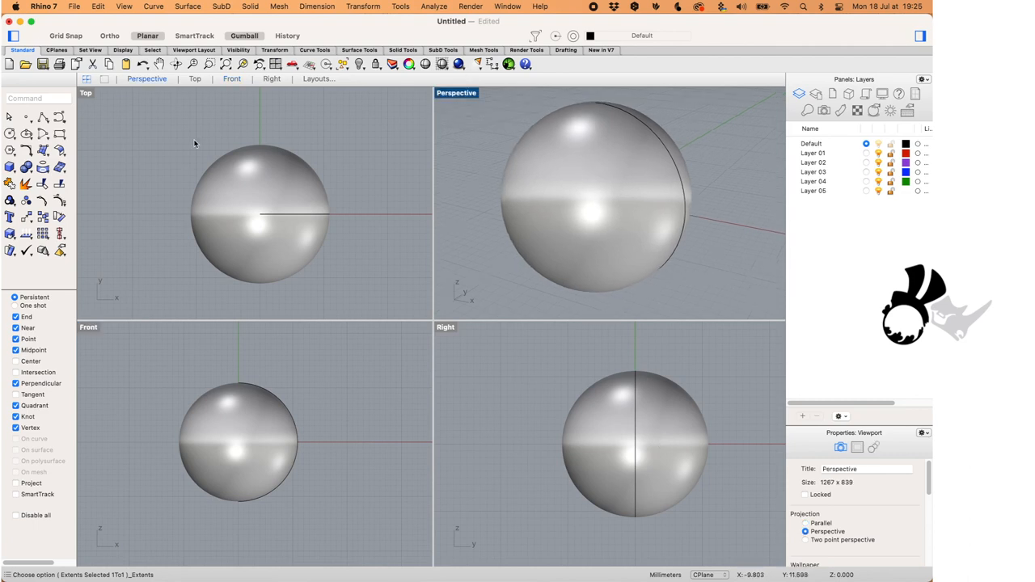
Stretch the sphere along an angled axis into a lopsided blob
left_click(362, 6)
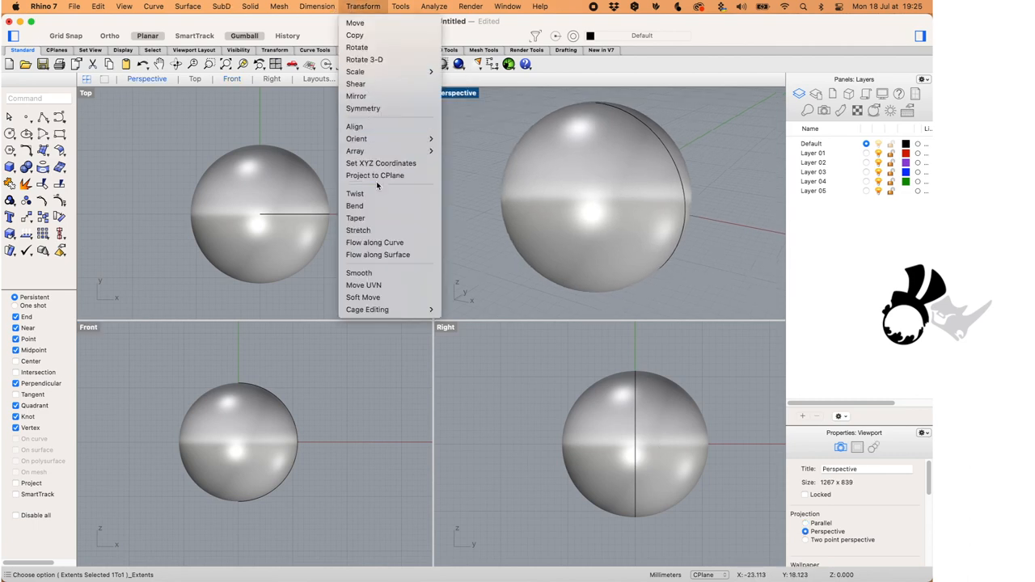
left_click(357, 230)
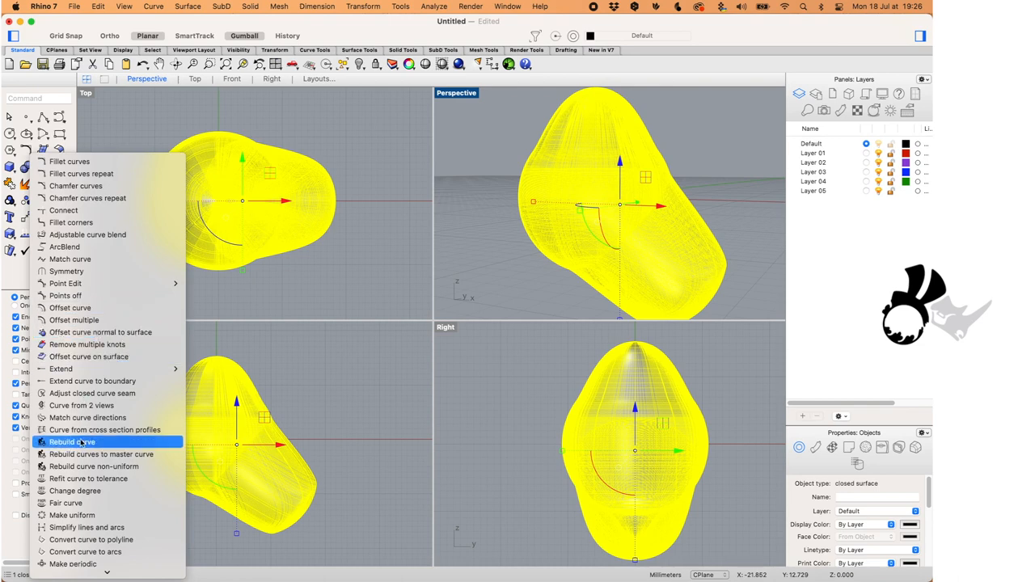
Rebuild the stretched sphere's surface to smooth the blob
left_click(71, 442)
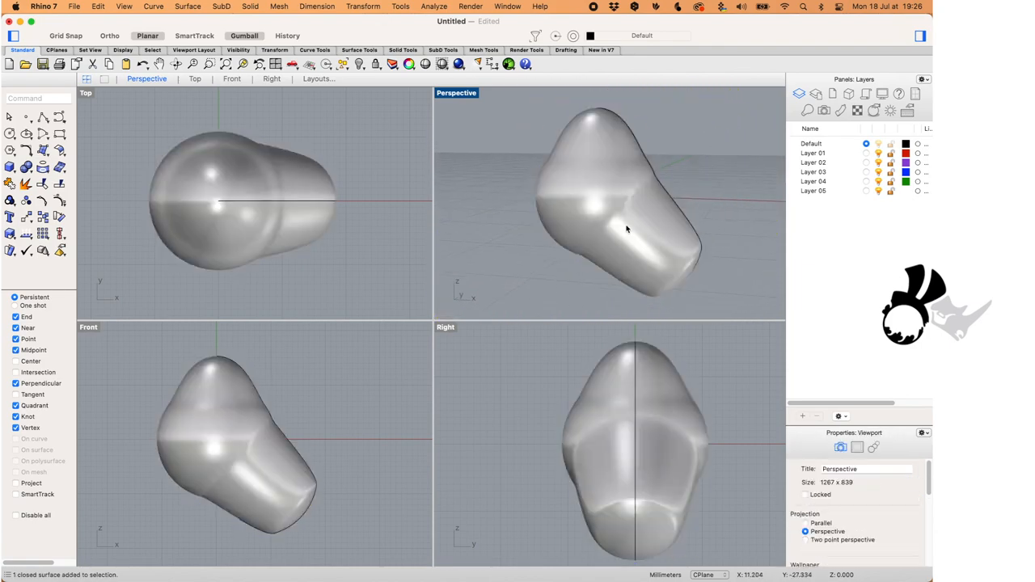
left_click(627, 229)
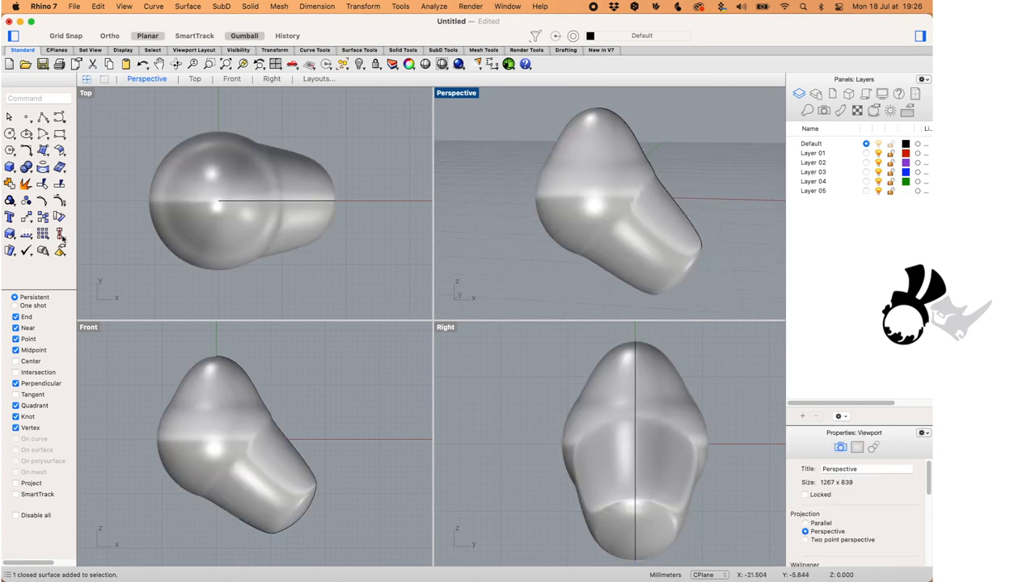
left_click(10, 232)
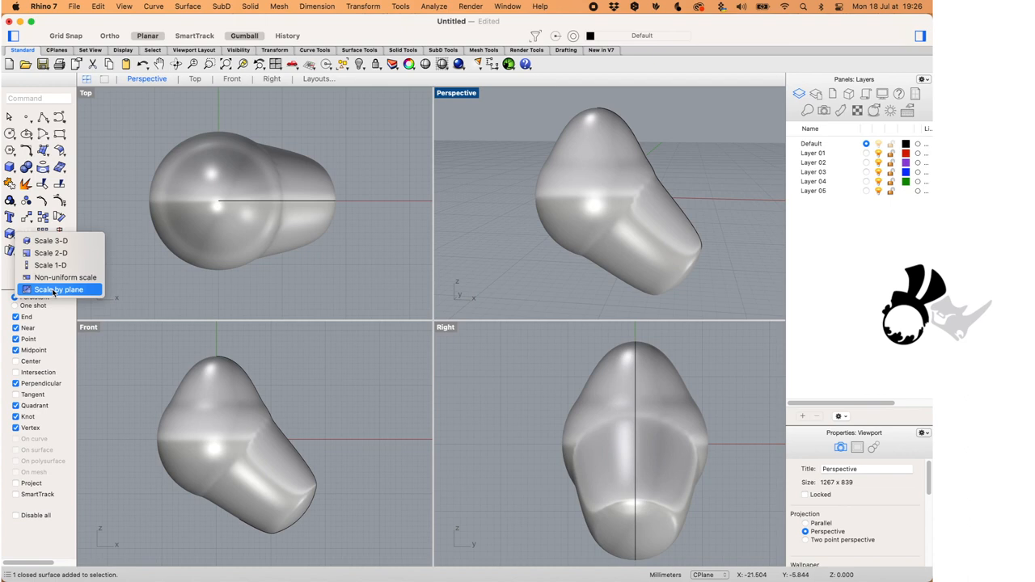
mouse_move(64, 278)
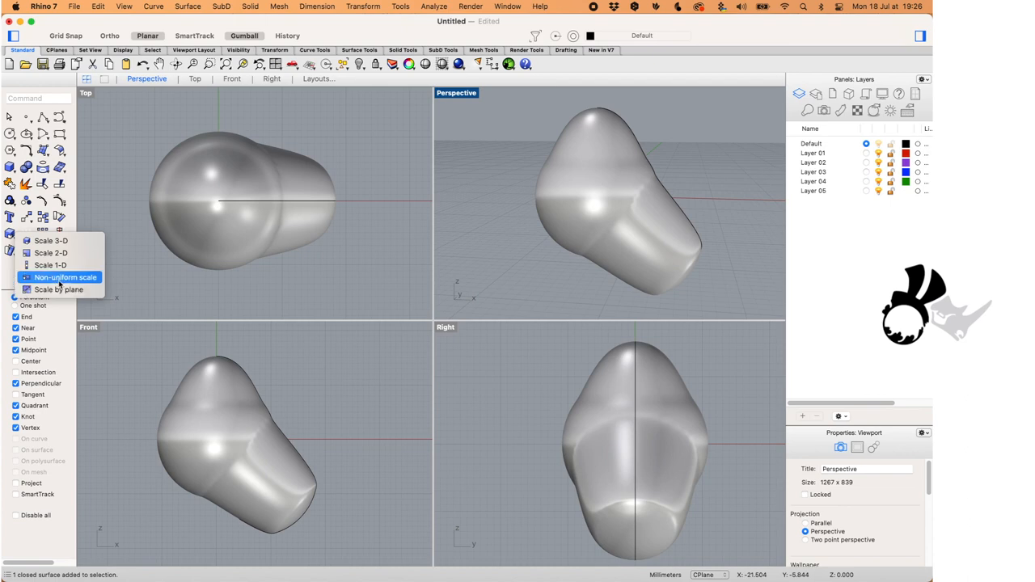
mouse_move(136, 282)
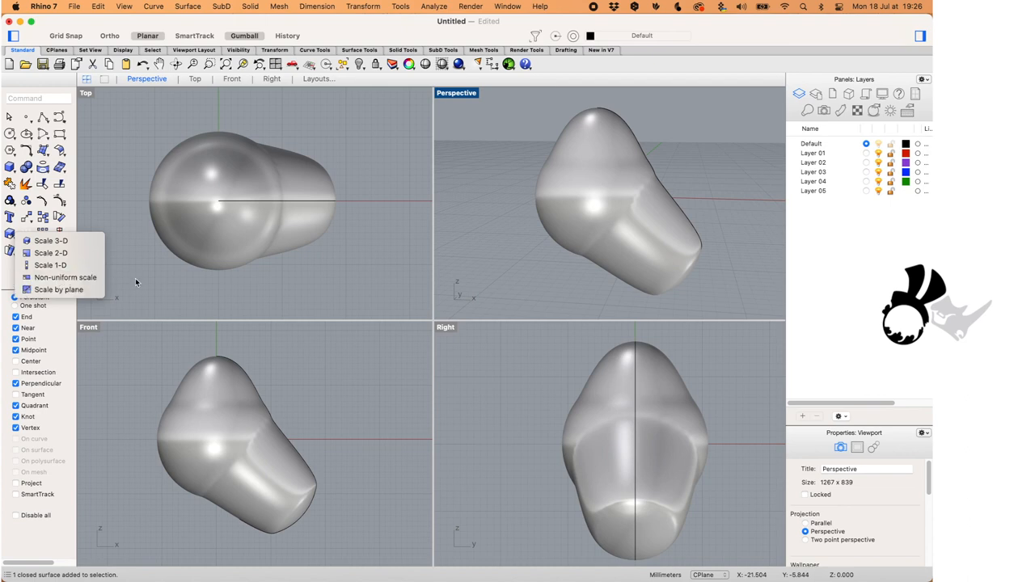